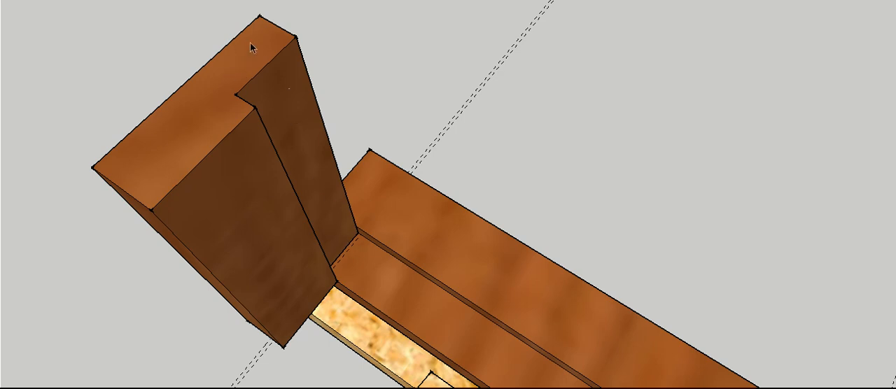
mouse_move(273, 81)
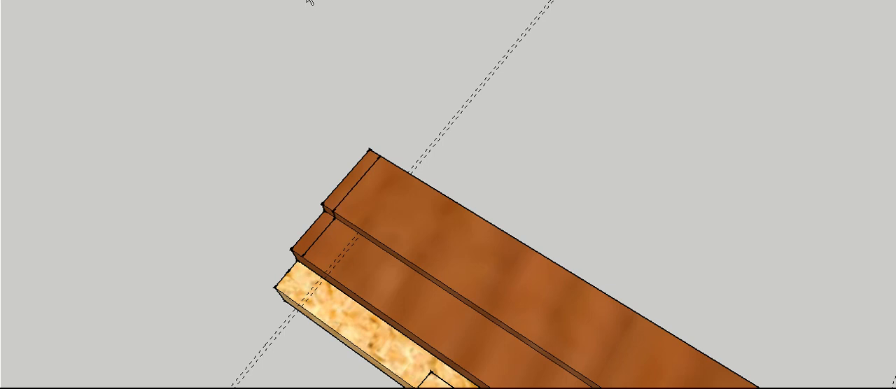
mouse_move(376, 185)
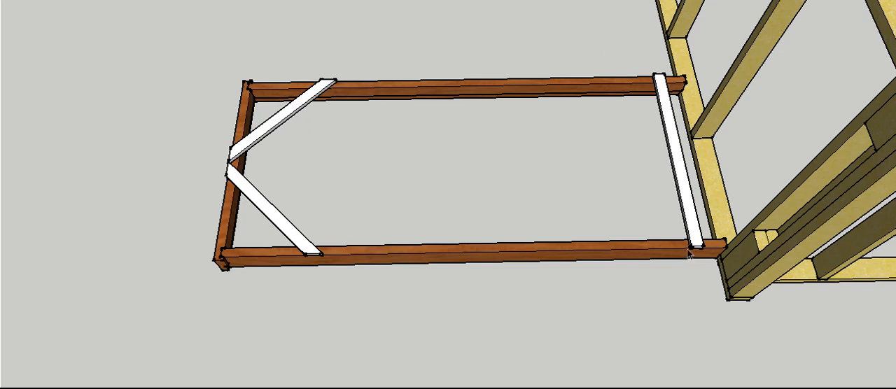
mouse_move(699, 258)
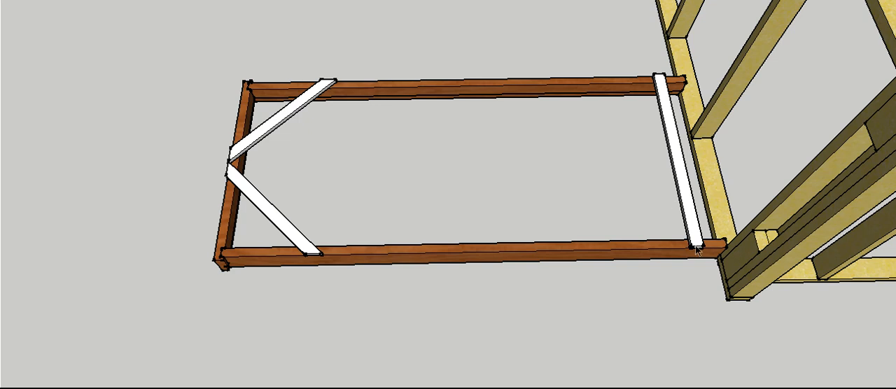